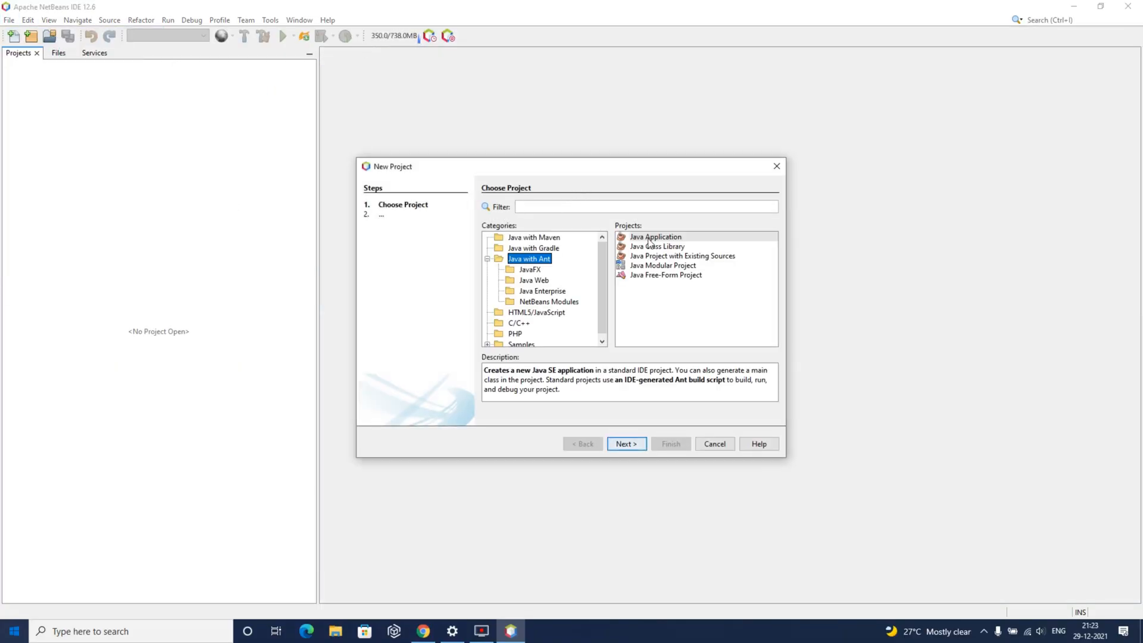
# - Create the Java with Ant application project named Example1 and select it
pyautogui.click(625, 442)
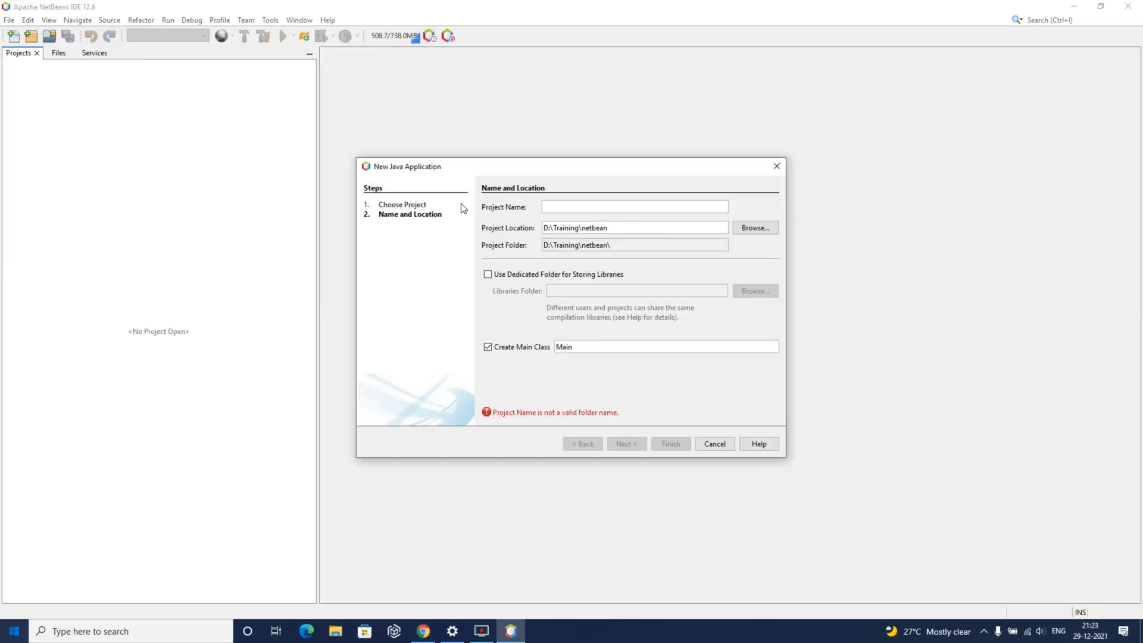
pyautogui.write('Example')
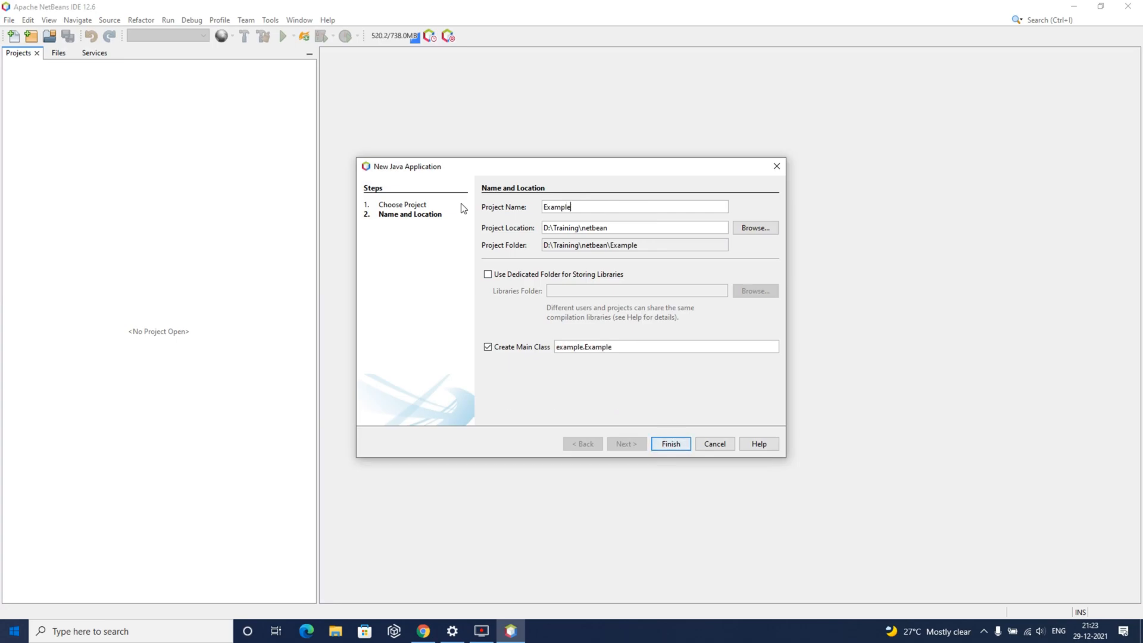
pyautogui.click(669, 443)
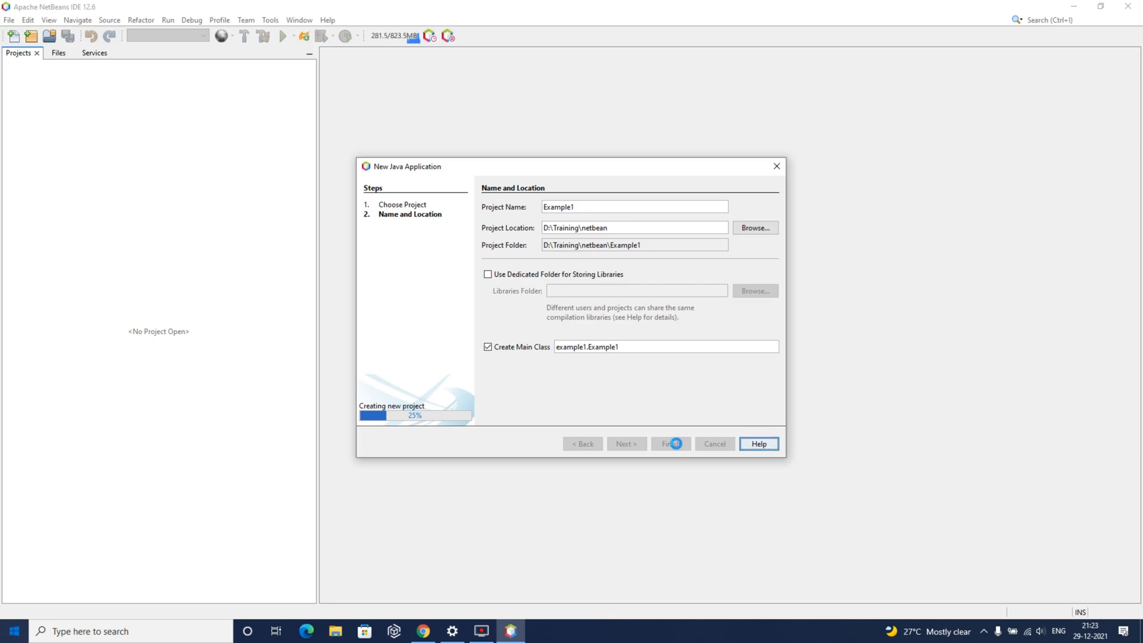
pyautogui.click(667, 443)
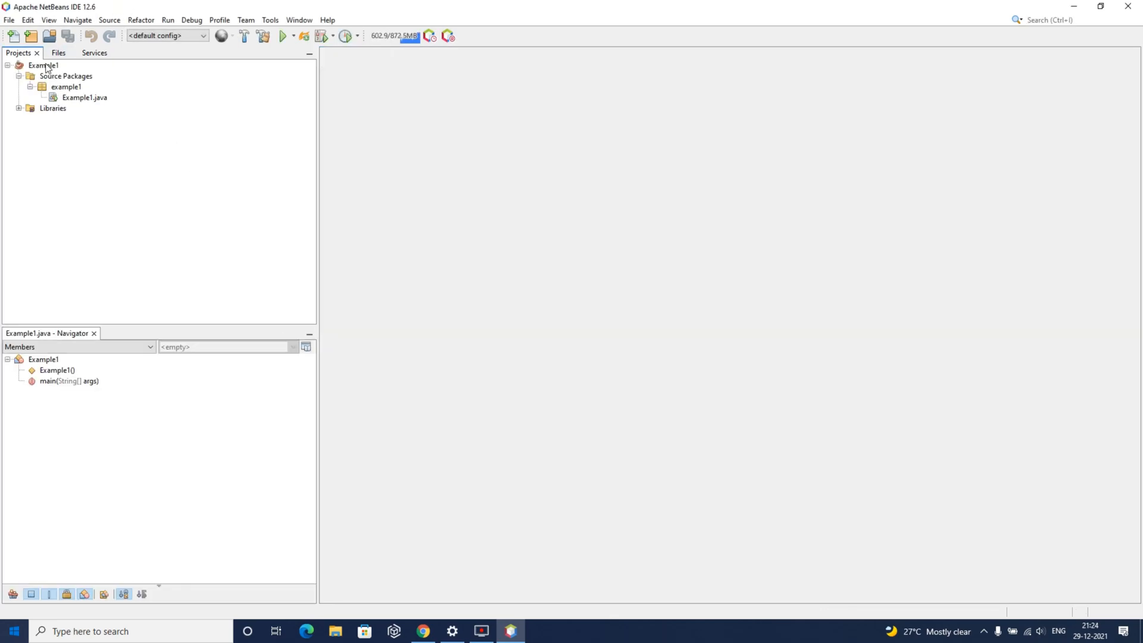
# - Add a Web Service Client to Example1 from the local ManageProduct.wsdl file
pyautogui.rightClick(43, 65)
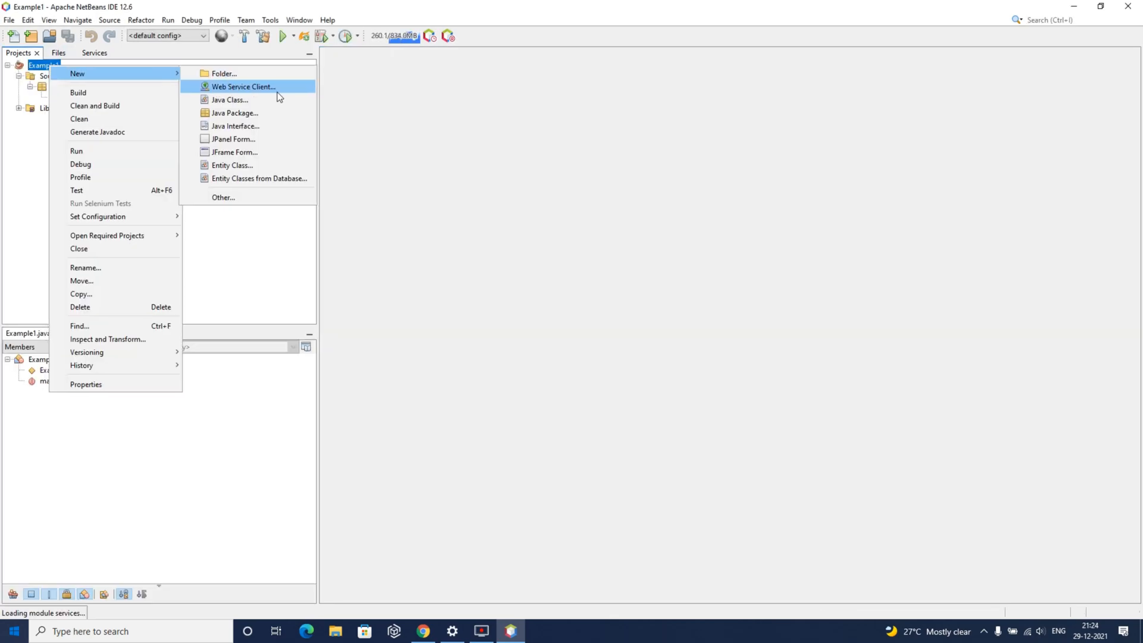
pyautogui.click(242, 86)
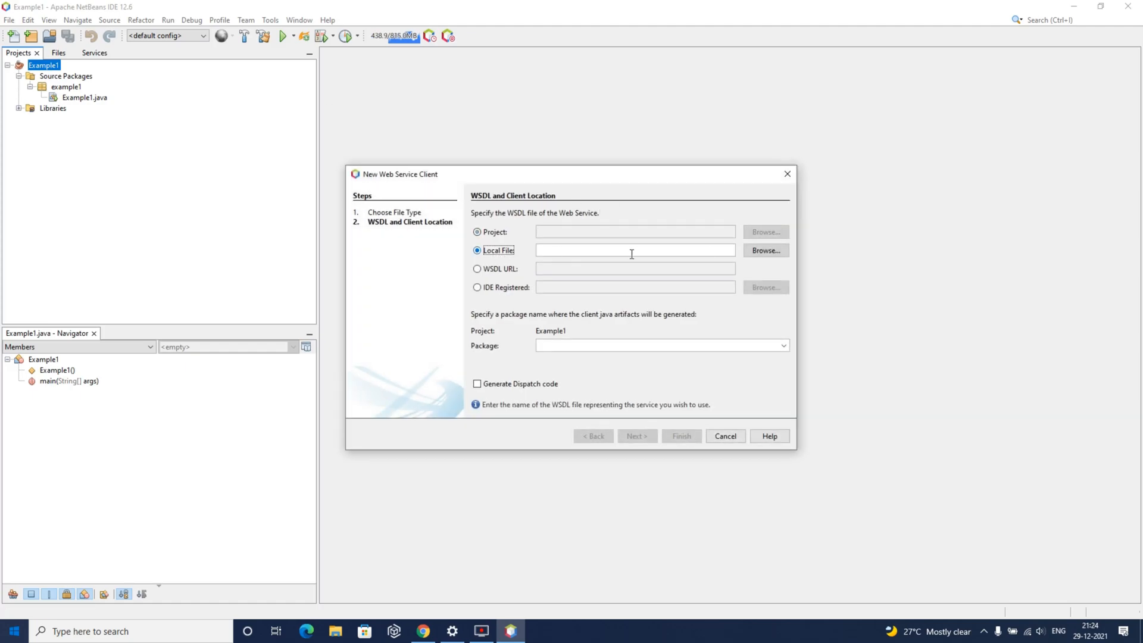
pyautogui.click(764, 250)
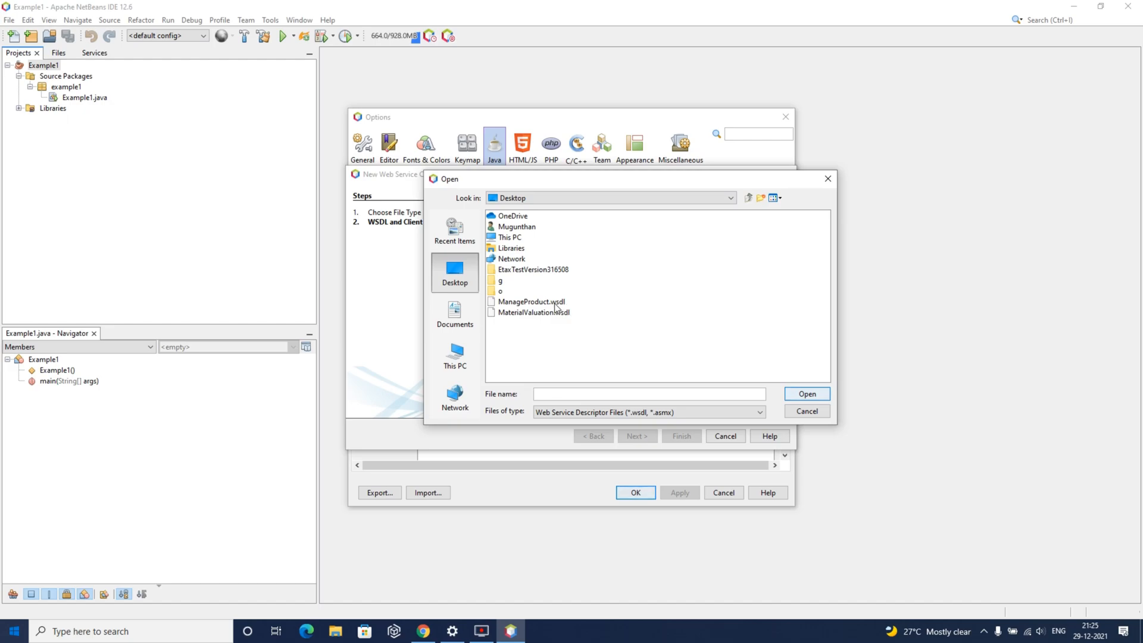
pyautogui.click(805, 393)
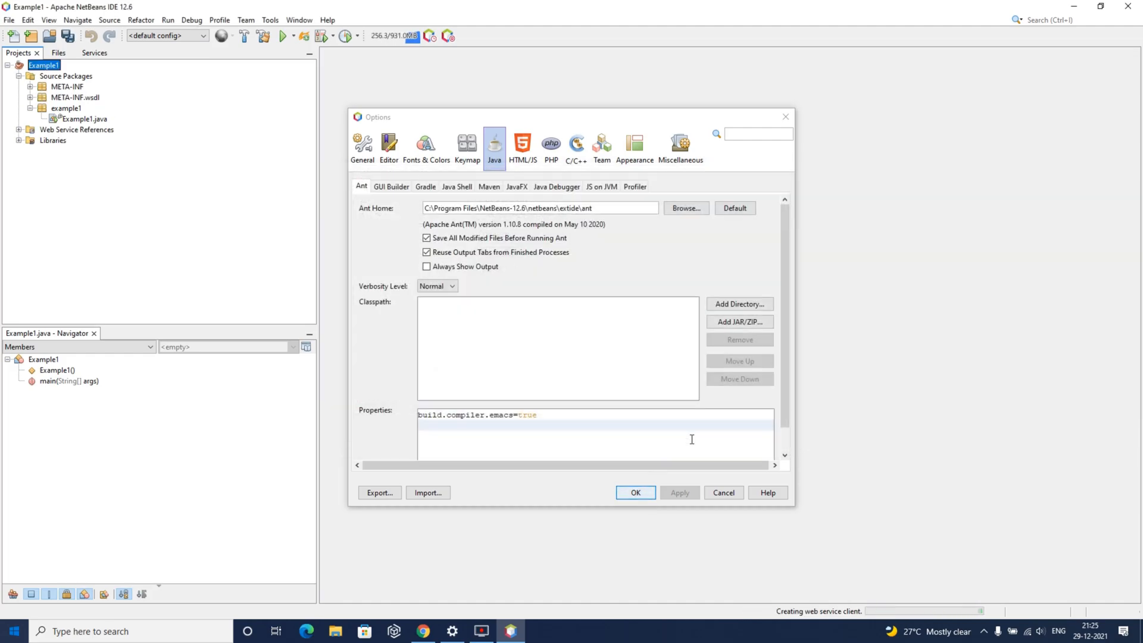
pyautogui.click(634, 493)
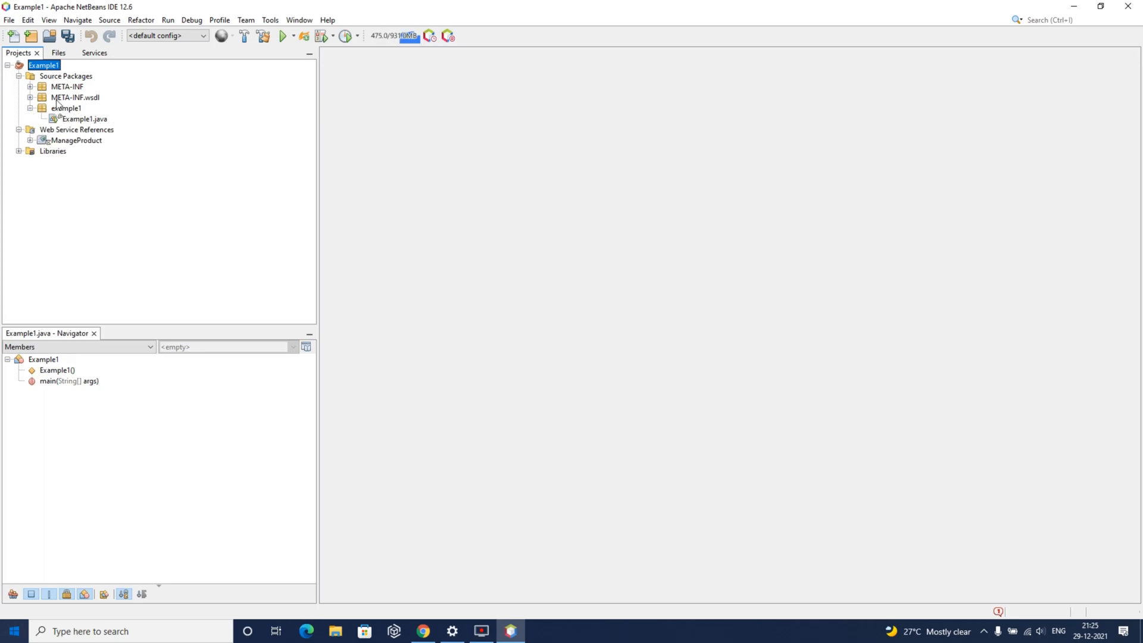
# - Run Clean and Build on Example1 and inspect the BUILD FAILED WsImport error
pyautogui.click(67, 36)
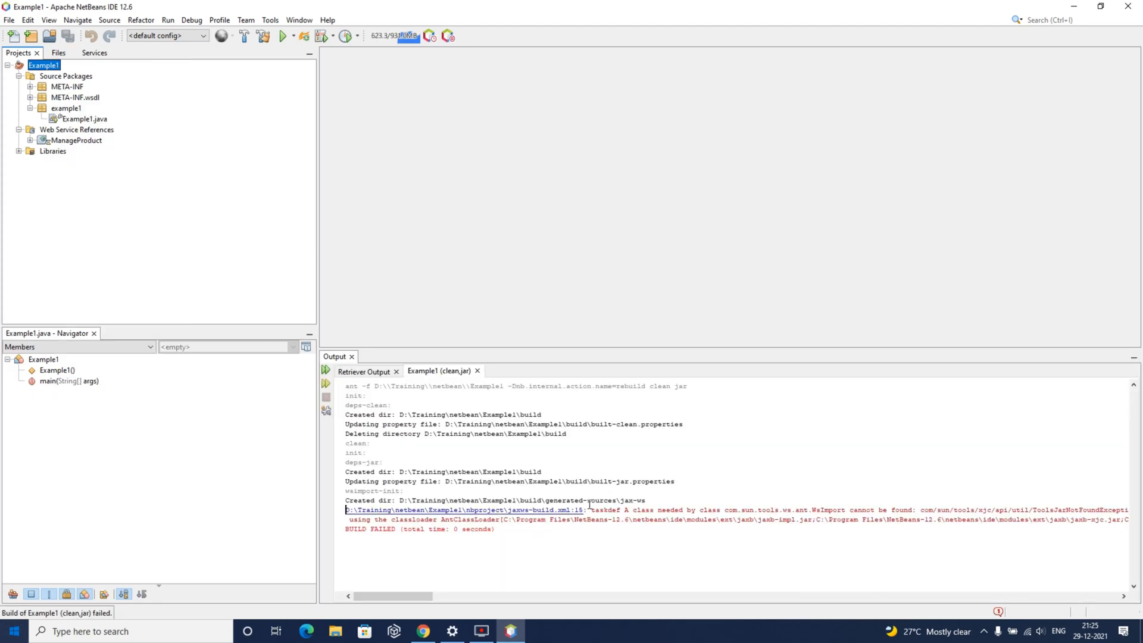
pyautogui.moveTo(346, 510); pyautogui.dragTo(496, 528)
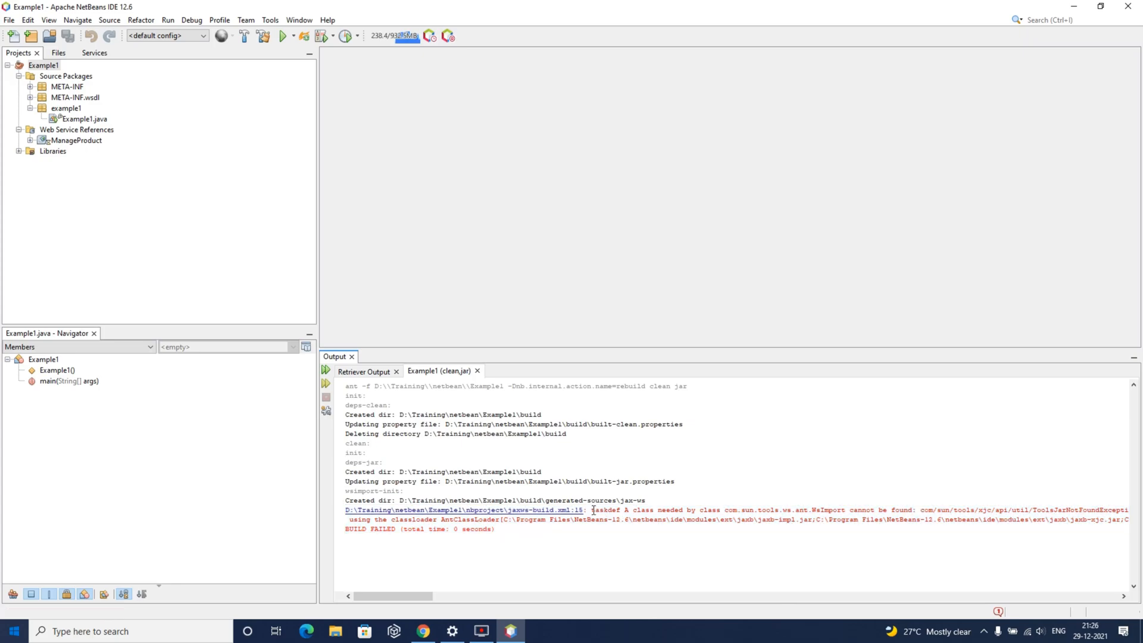
pyautogui.moveTo(591, 509); pyautogui.dragTo(883, 509)
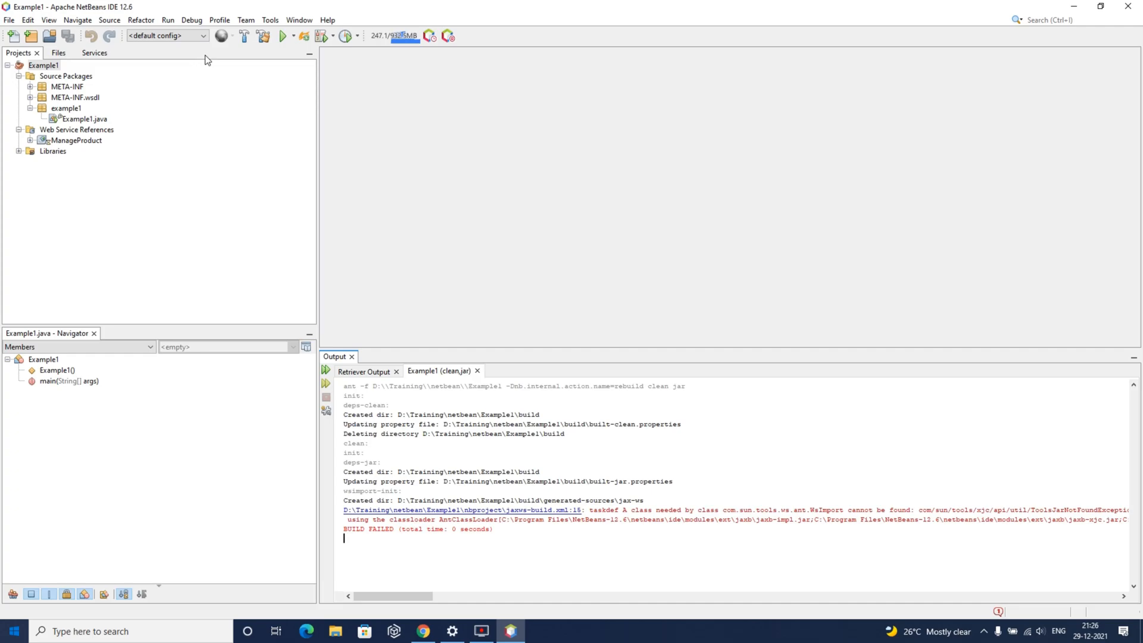
pyautogui.click(269, 20)
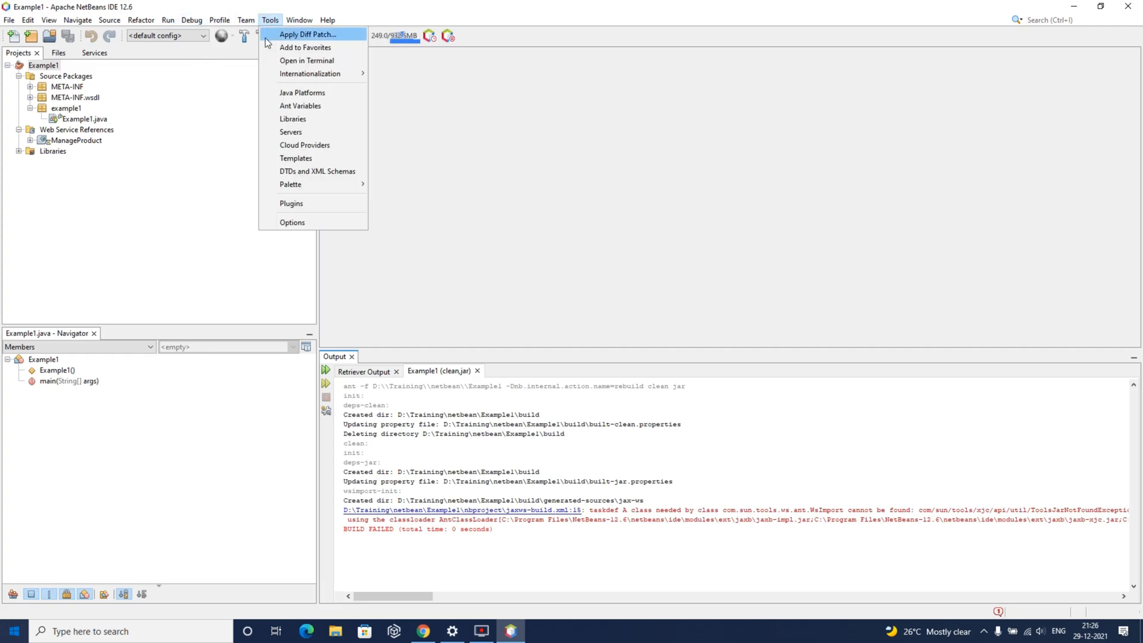
# - Add the metro webservices JARs from the NetBeans-12.6 install to the Ant classpath
pyautogui.click(292, 222)
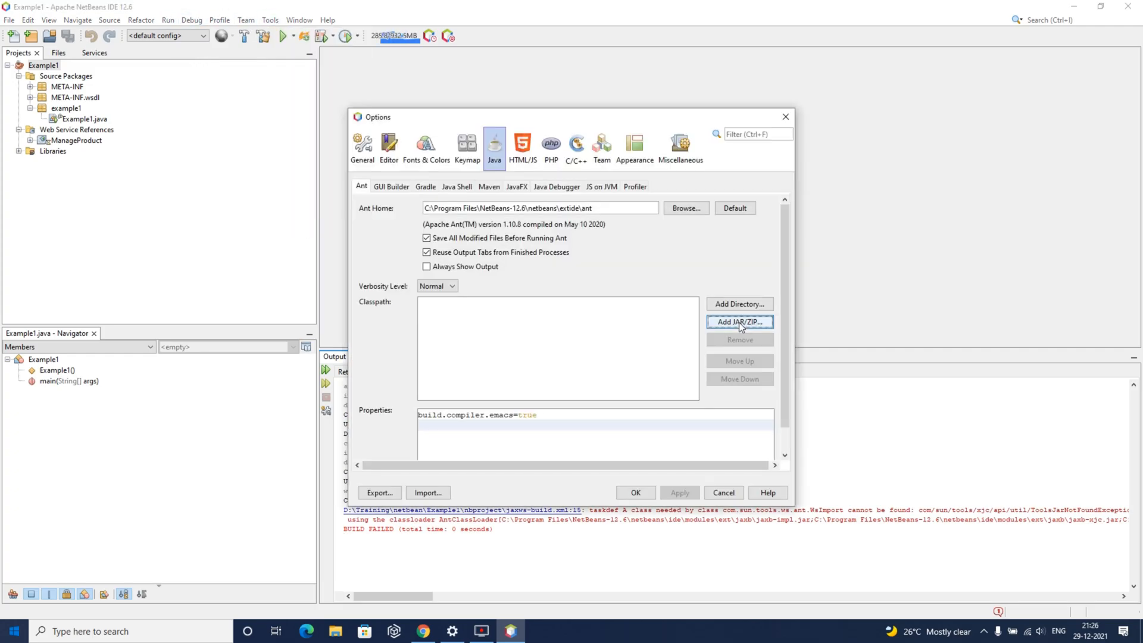
pyautogui.click(738, 322)
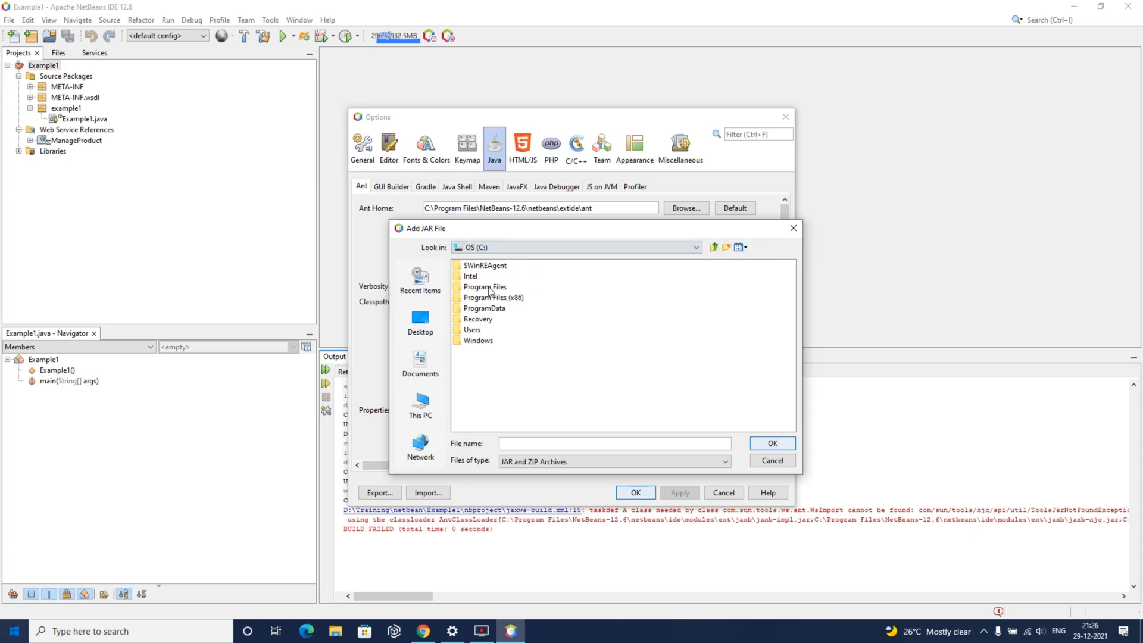
pyautogui.doubleClick(484, 286)
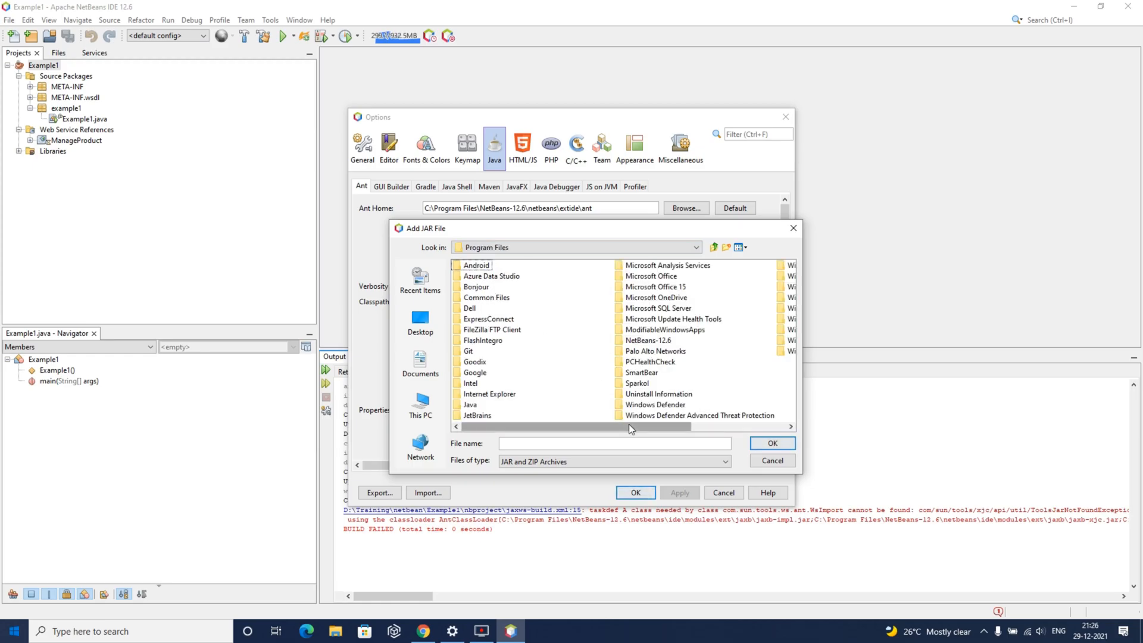
pyautogui.doubleClick(649, 340)
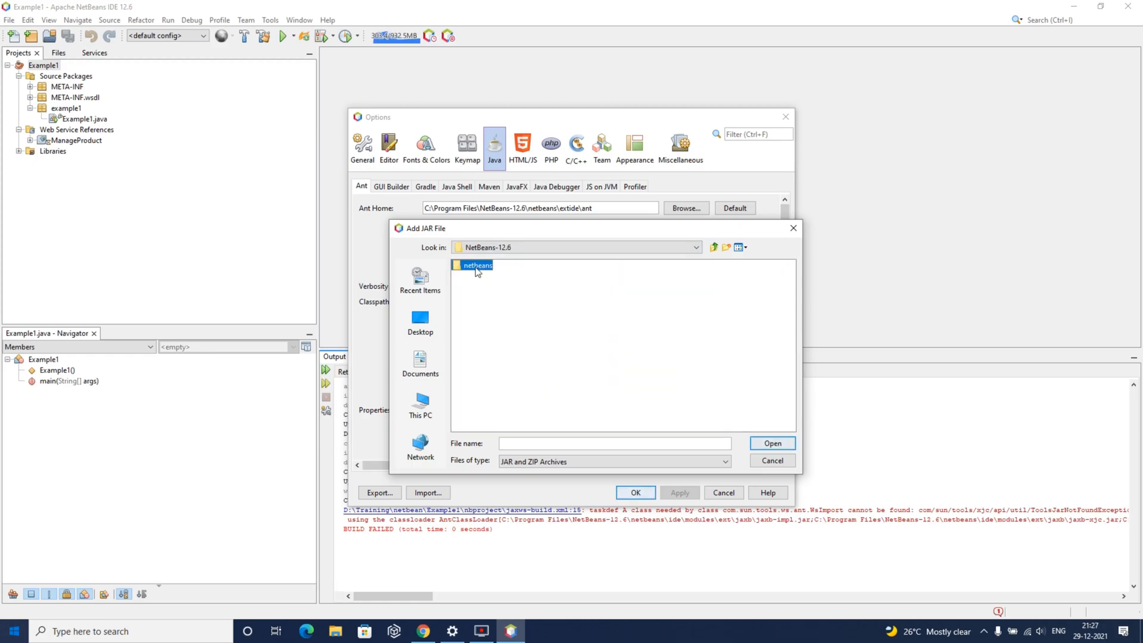
pyautogui.doubleClick(477, 264)
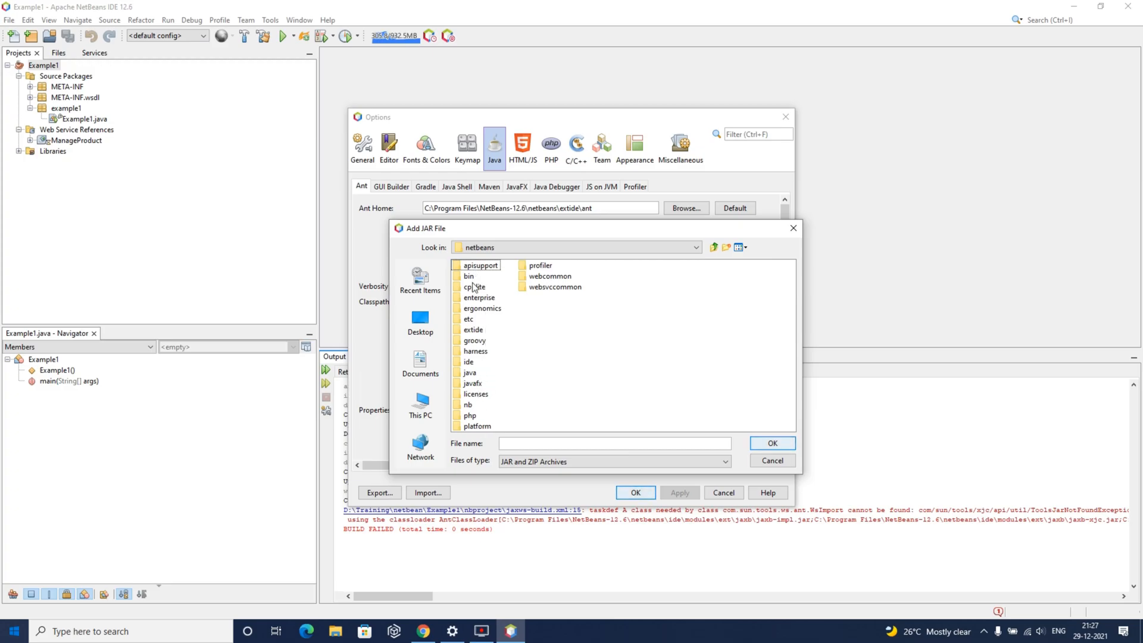
pyautogui.doubleClick(479, 308)
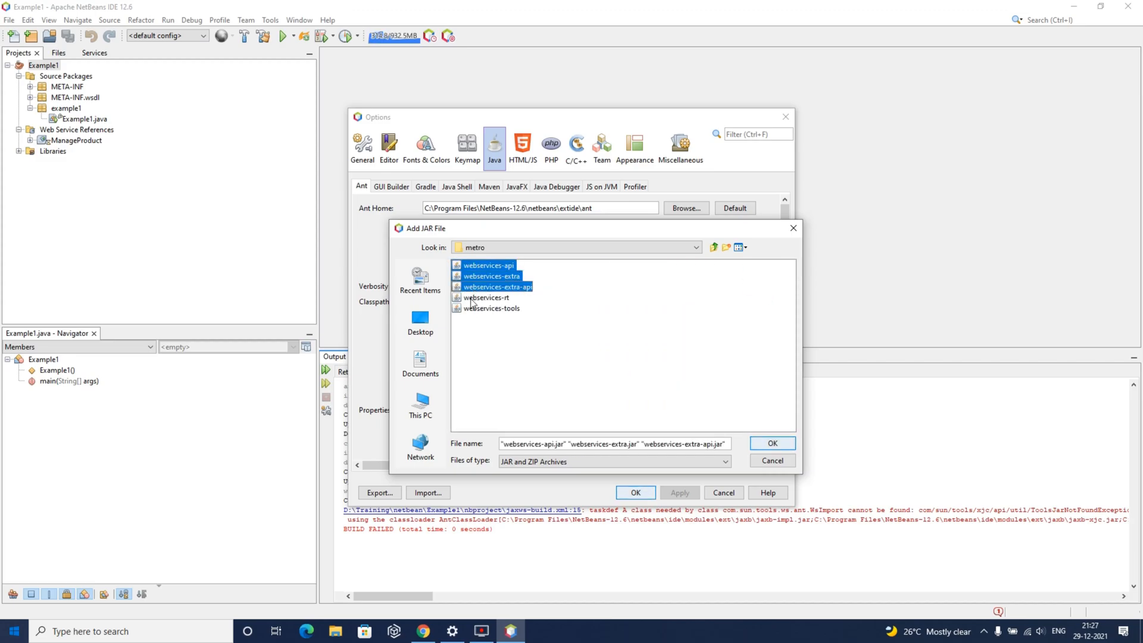
pyautogui.click(771, 442)
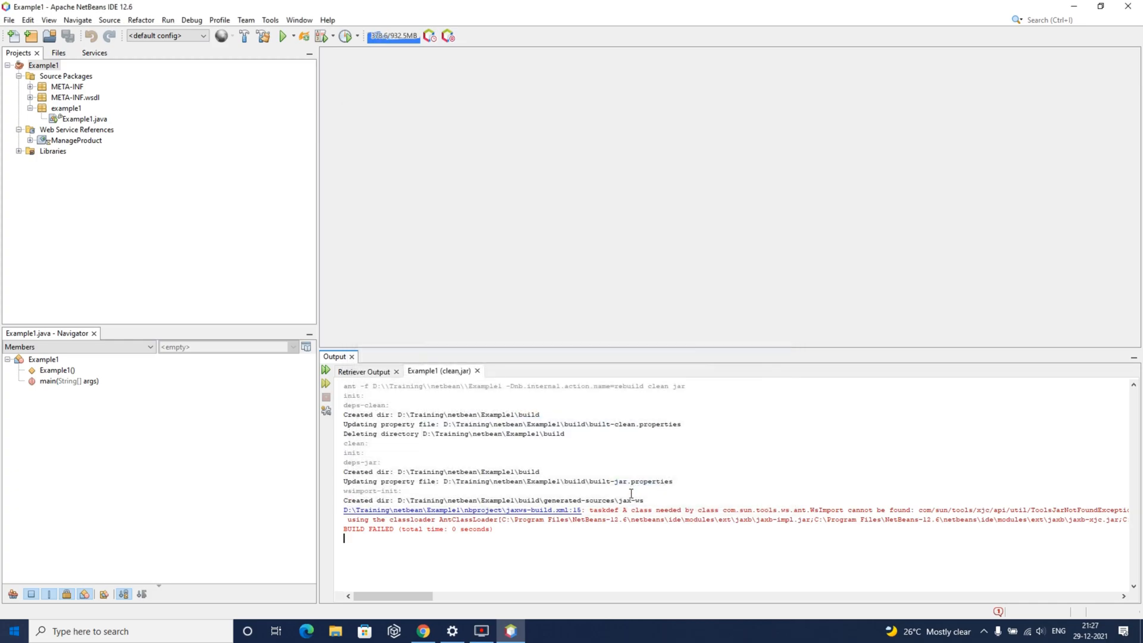
# - Rerun Clean and Build on Example1 from its project context menu
pyautogui.rightClick(42, 65)
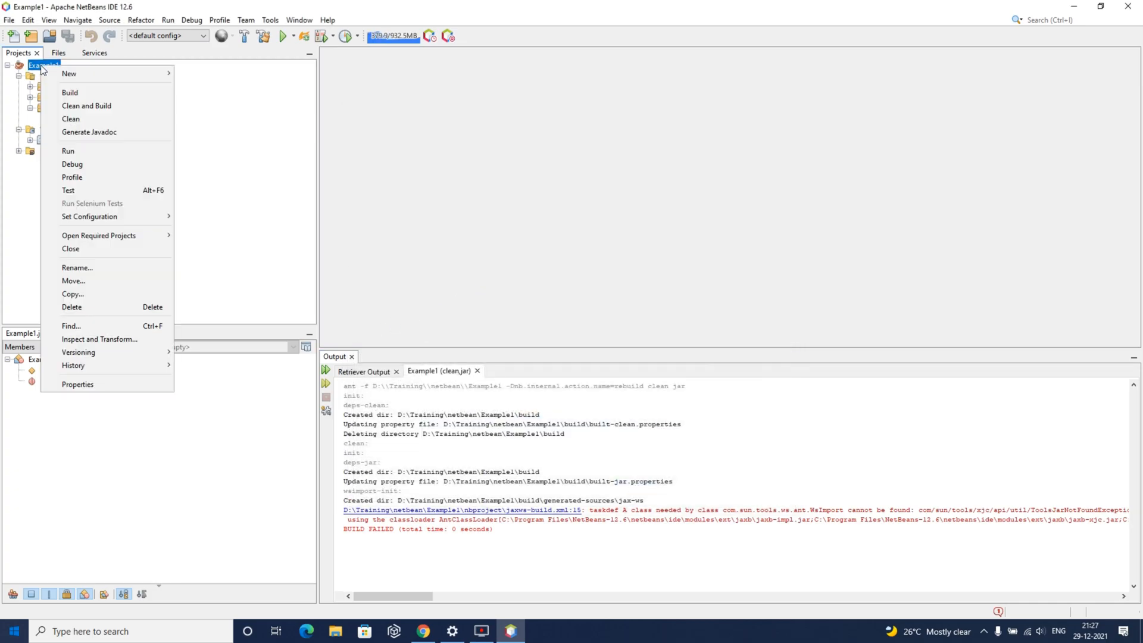
pyautogui.click(70, 92)
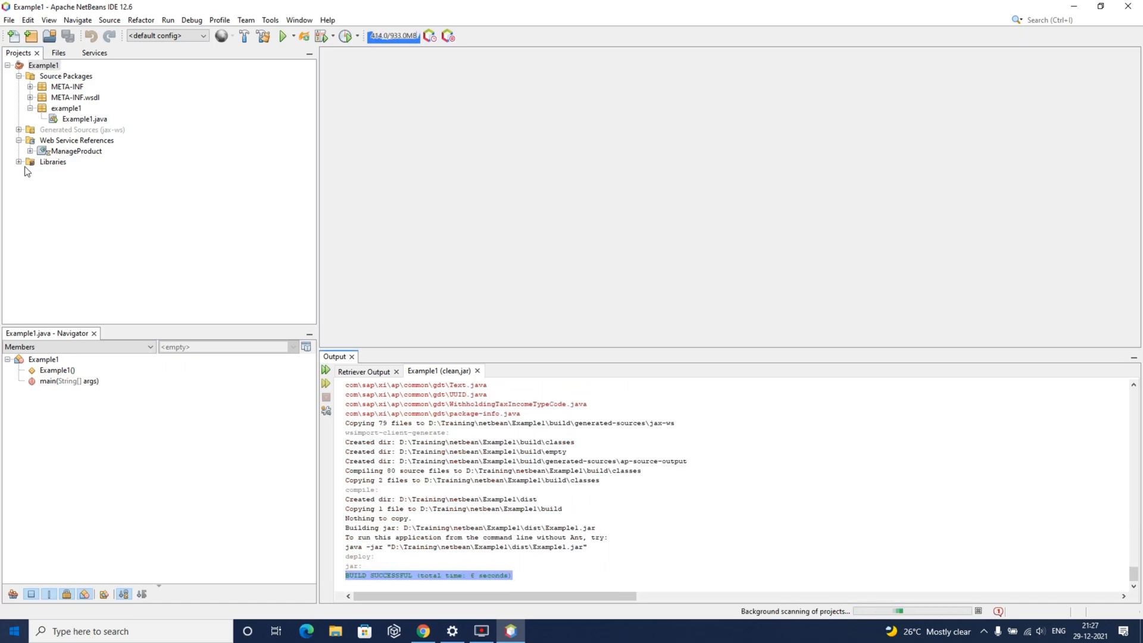
# - Expand Generated Sources (jax-ws), select all six packages, and open Source Packages' paste menu
pyautogui.click(18, 130)
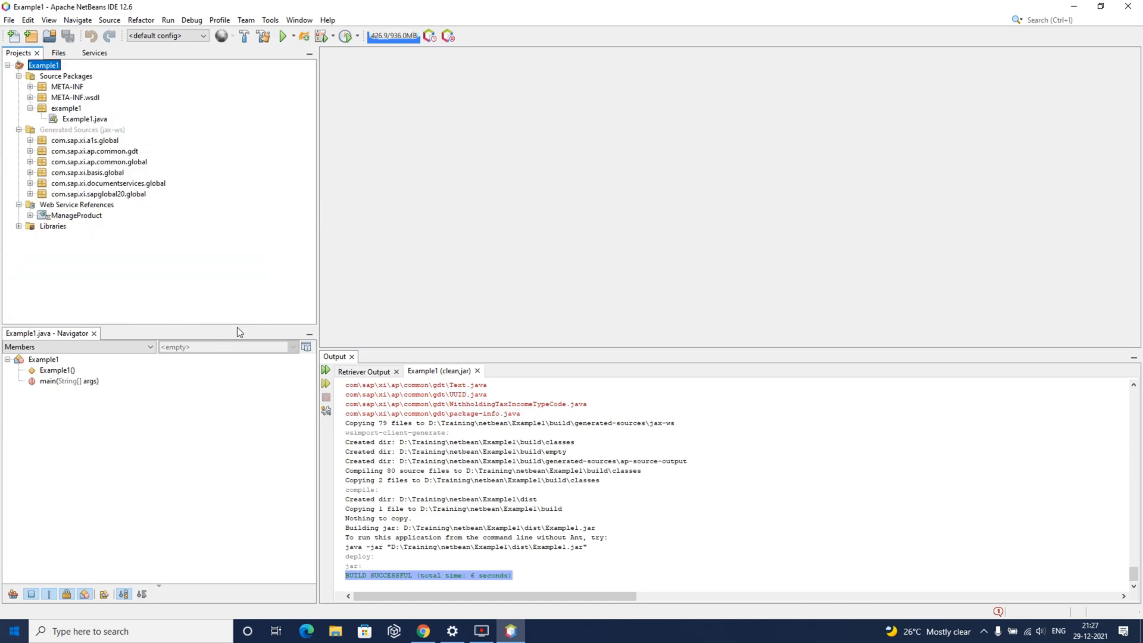
pyautogui.click(94, 151)
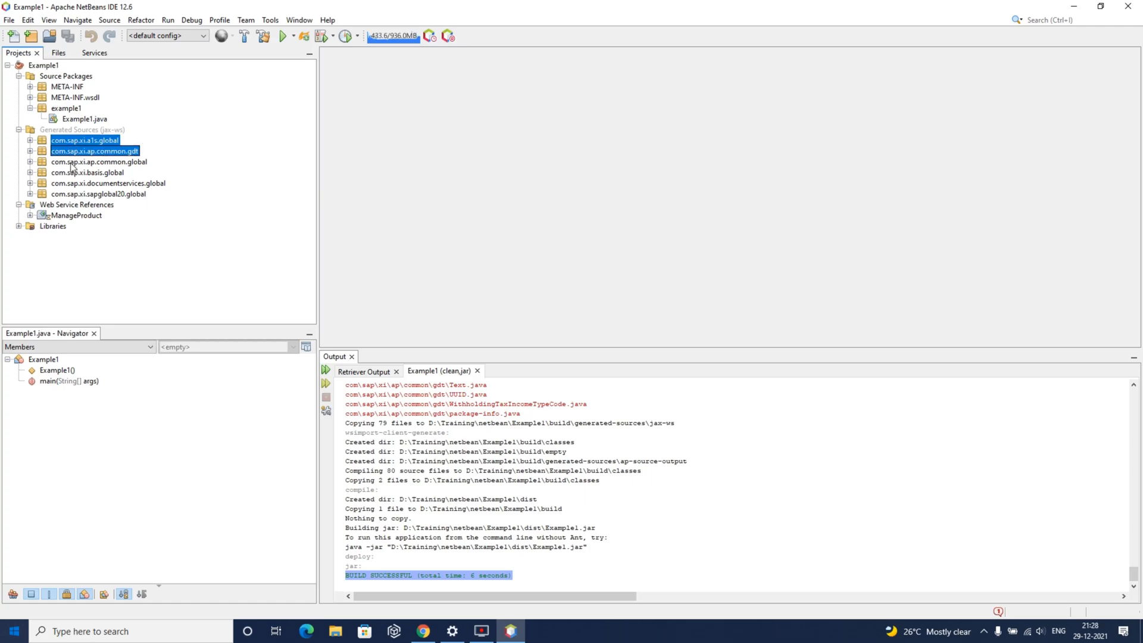
pyautogui.click(97, 194)
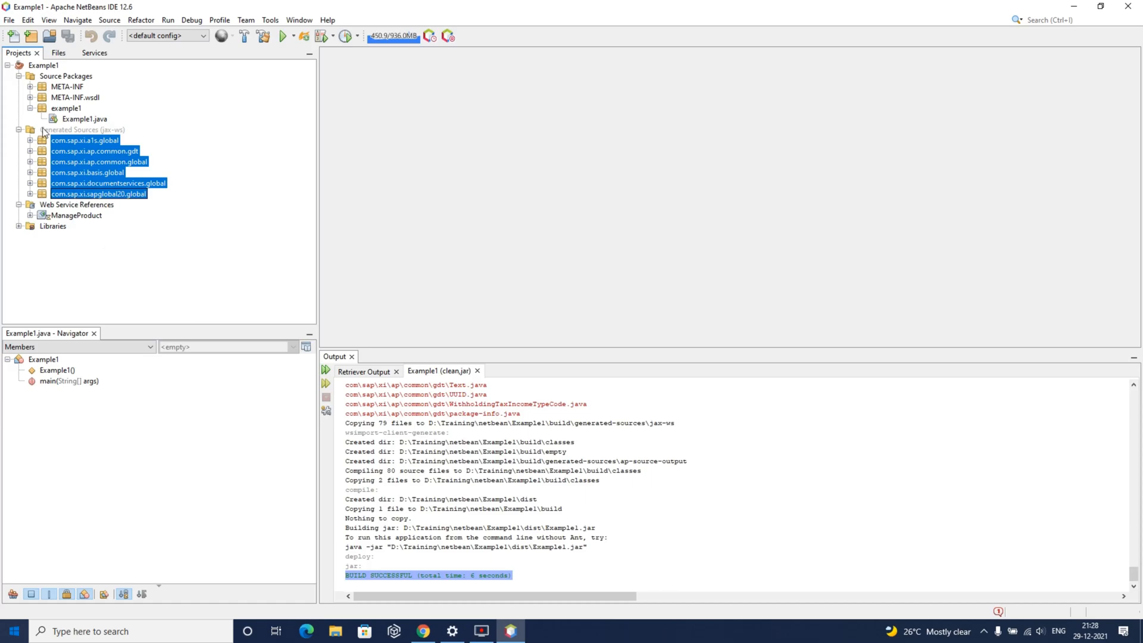
pyautogui.rightClick(65, 75)
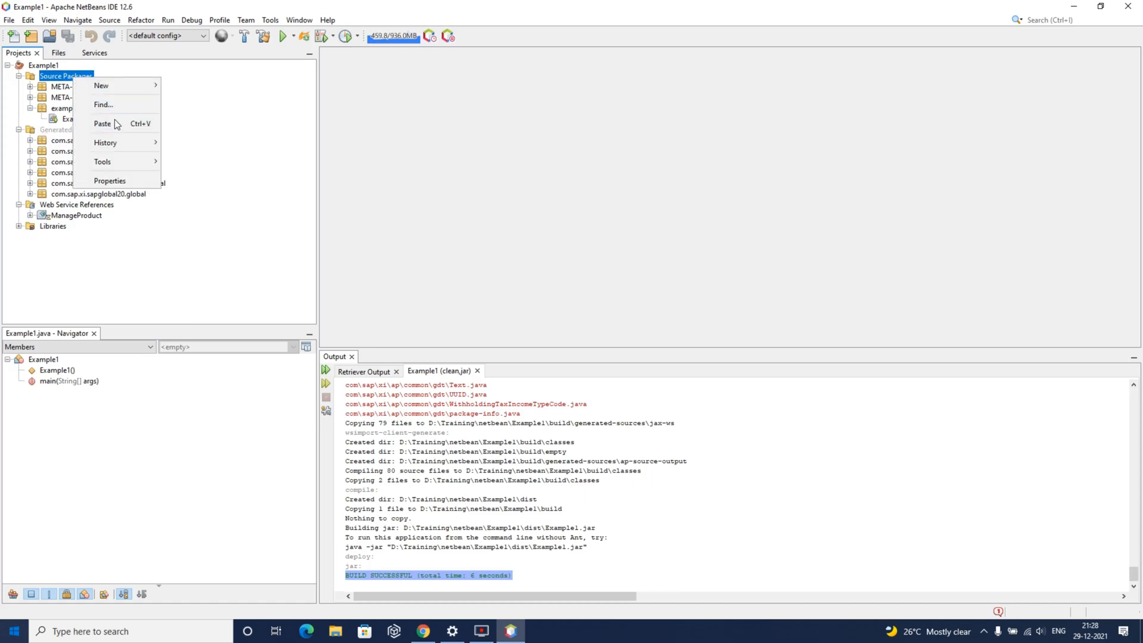